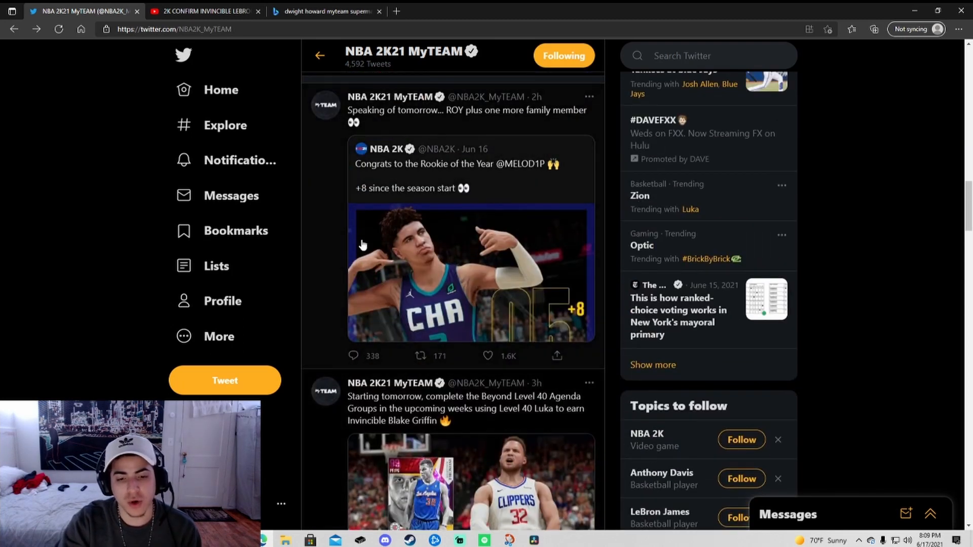
# Step: Scroll the NBA 2K21 MyTEAM profile feed down toward the Invincible Blake Griffin tweet
pyautogui.scroll(-3)
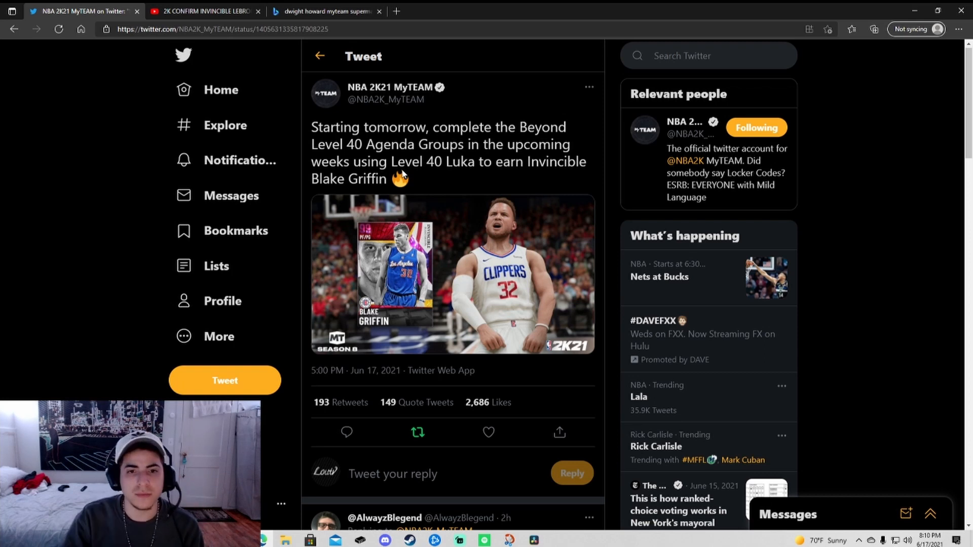
pyautogui.moveTo(493, 194)
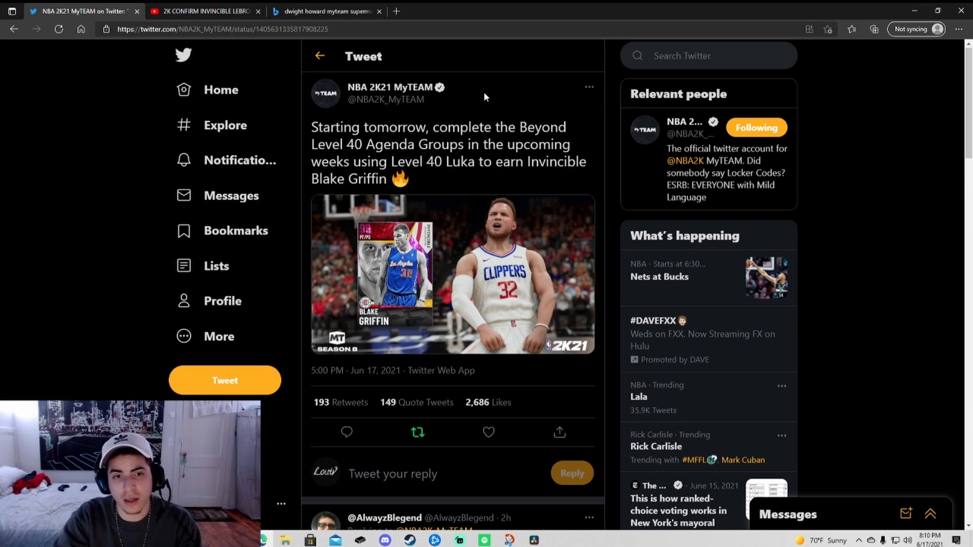
pyautogui.moveTo(466, 116)
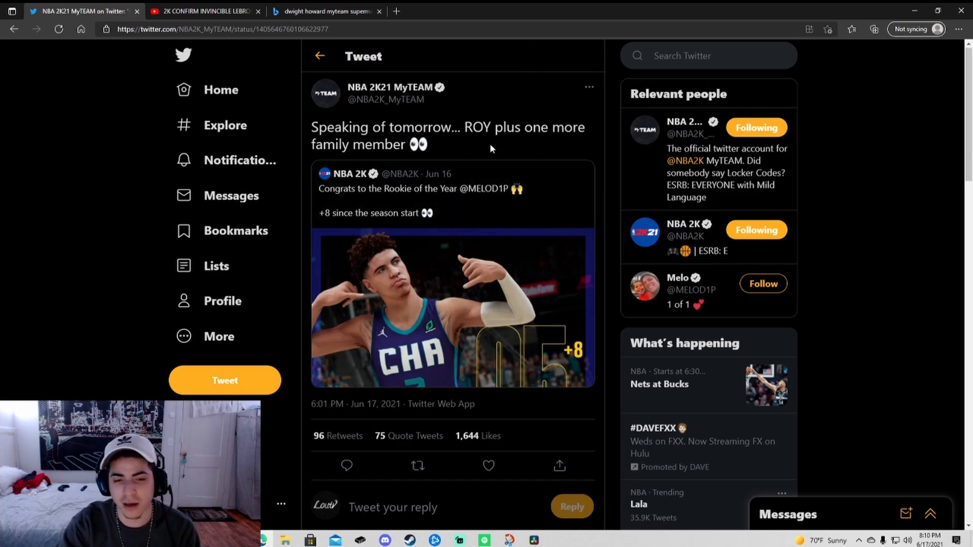
pyautogui.moveTo(337, 11)
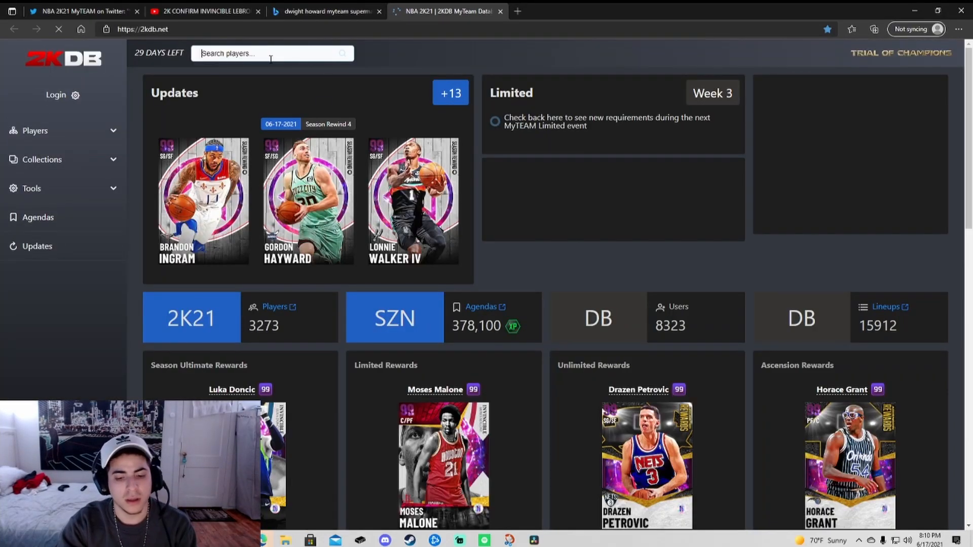
# Step: Search 2KDB for 'lamelo' and open the 94 LaMelo Ball Out Of Position card
pyautogui.write('lamelo')
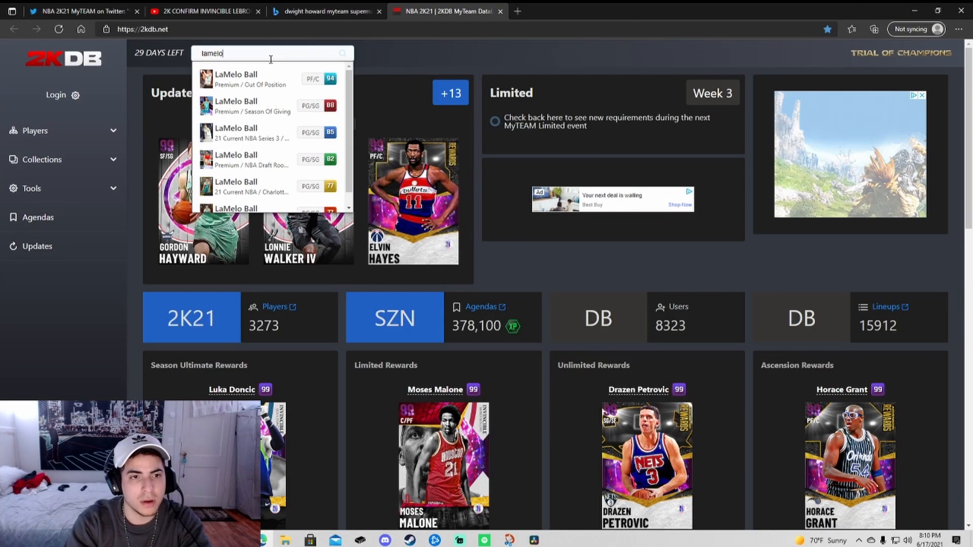
pyautogui.click(248, 79)
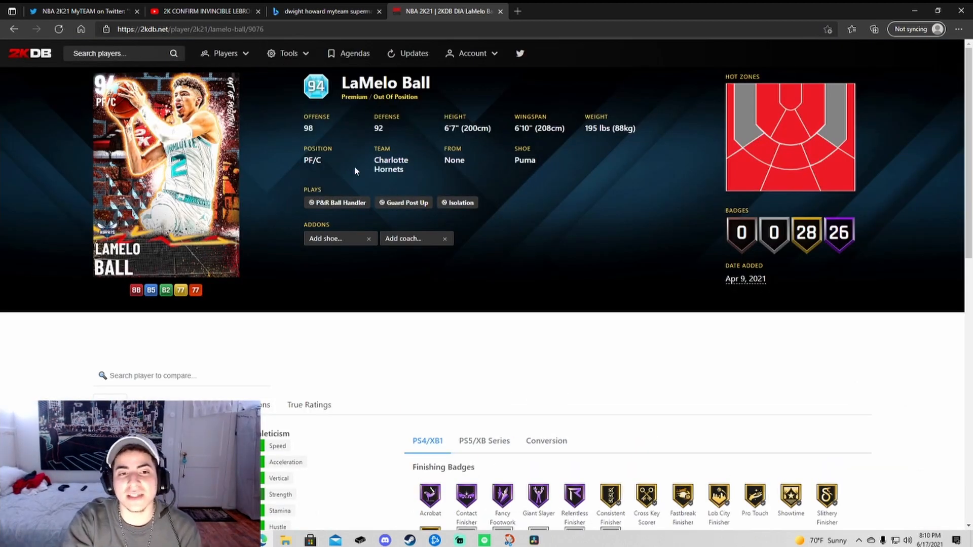
pyautogui.moveTo(360, 277)
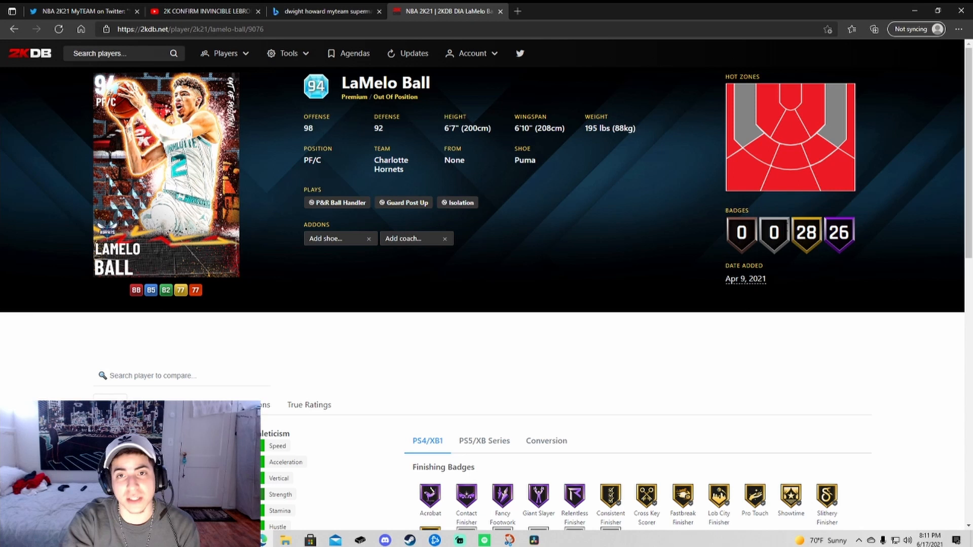
pyautogui.scroll(-3)
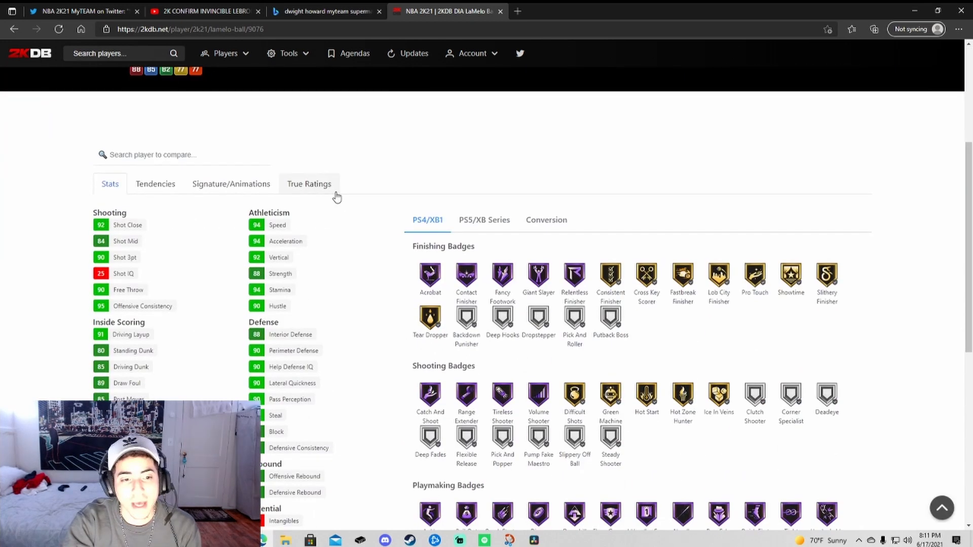
pyautogui.scroll(-3)
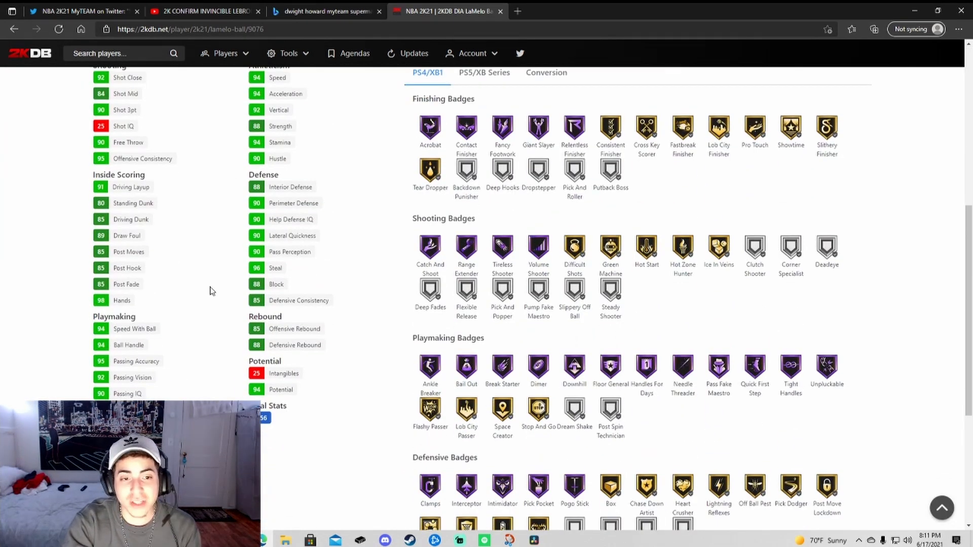
# Step: Review LaMelo's stats, badges and signature animations, briefly revisiting the Twitter tab
pyautogui.scroll(3)
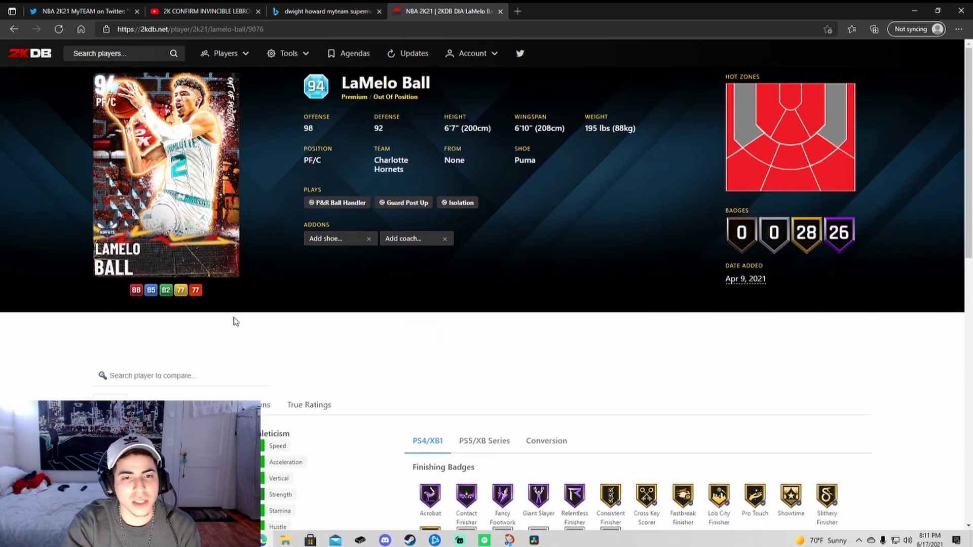
pyautogui.moveTo(279, 205)
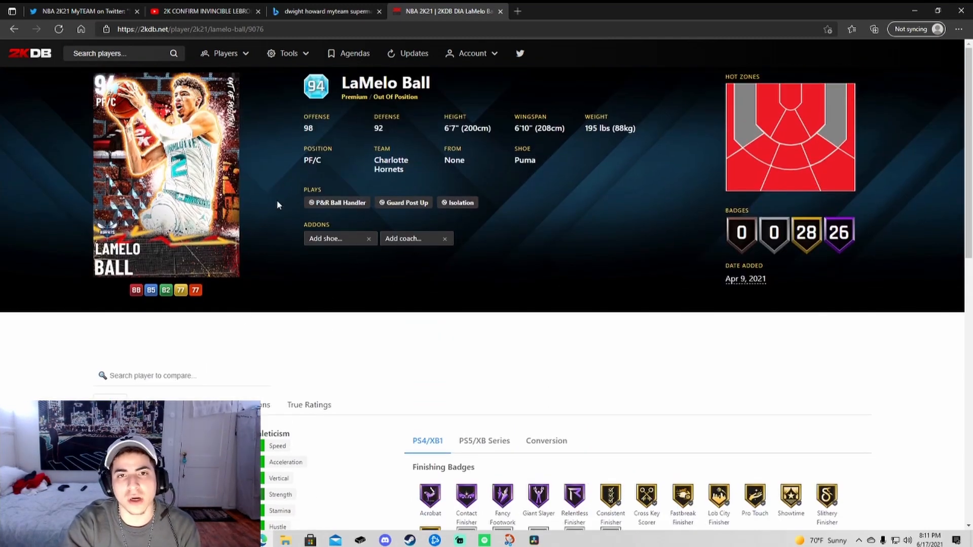
pyautogui.scroll(-3)
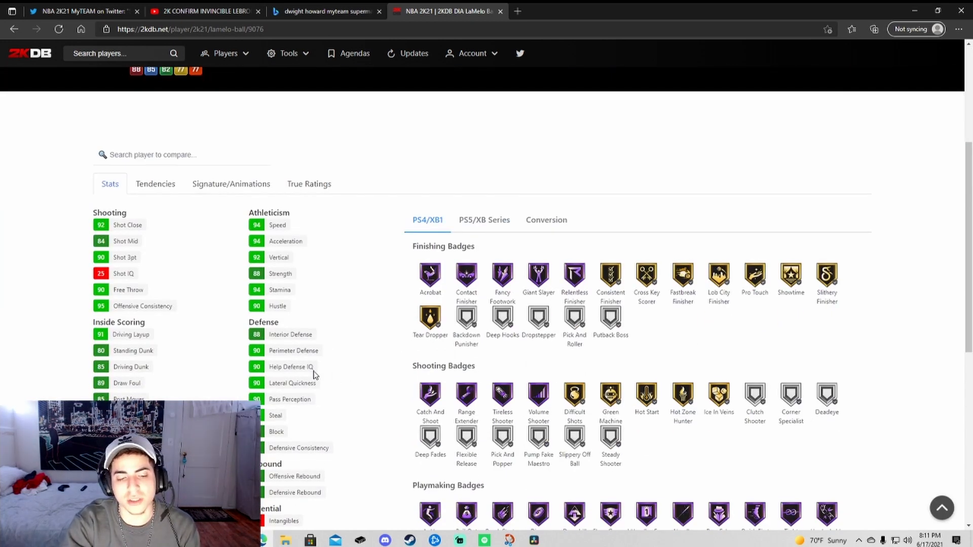
pyautogui.moveTo(131, 365)
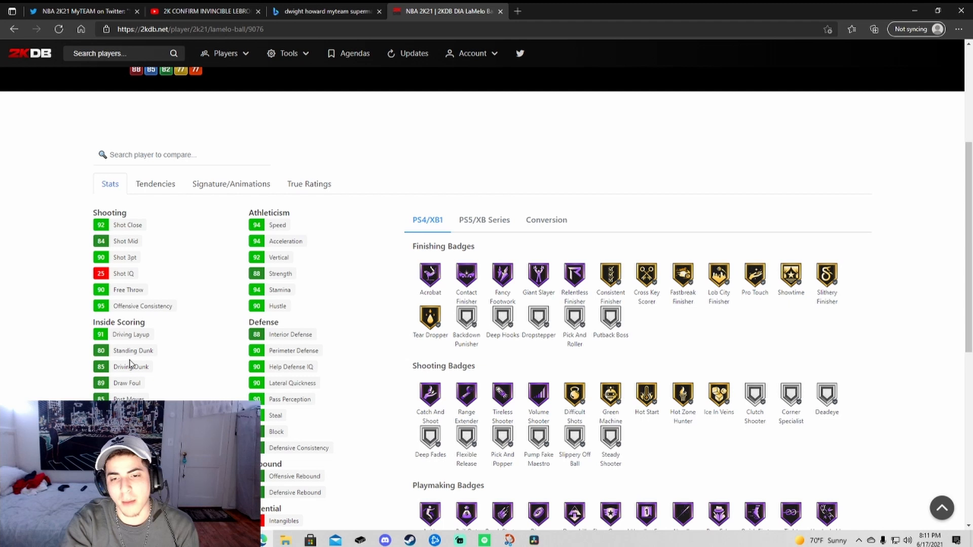
pyautogui.scroll(3)
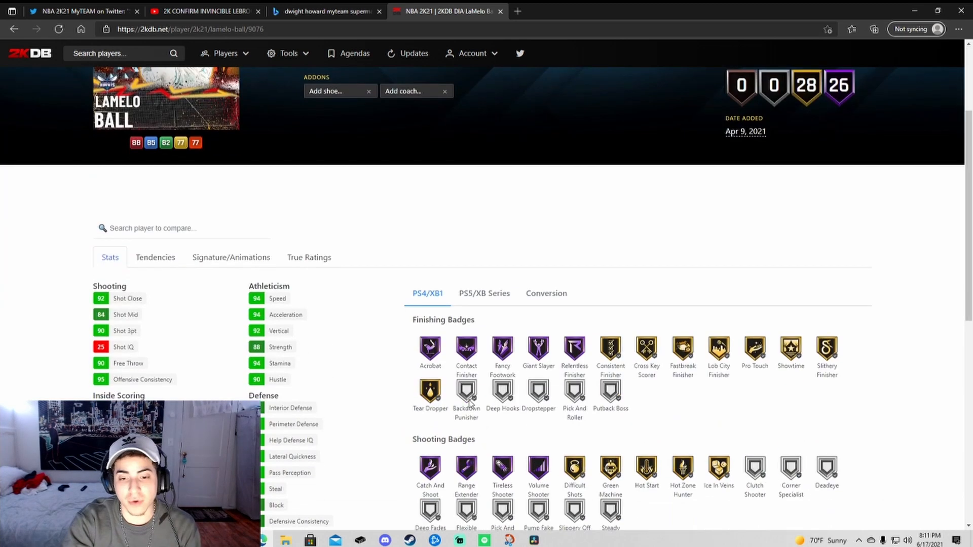
pyautogui.scroll(-3)
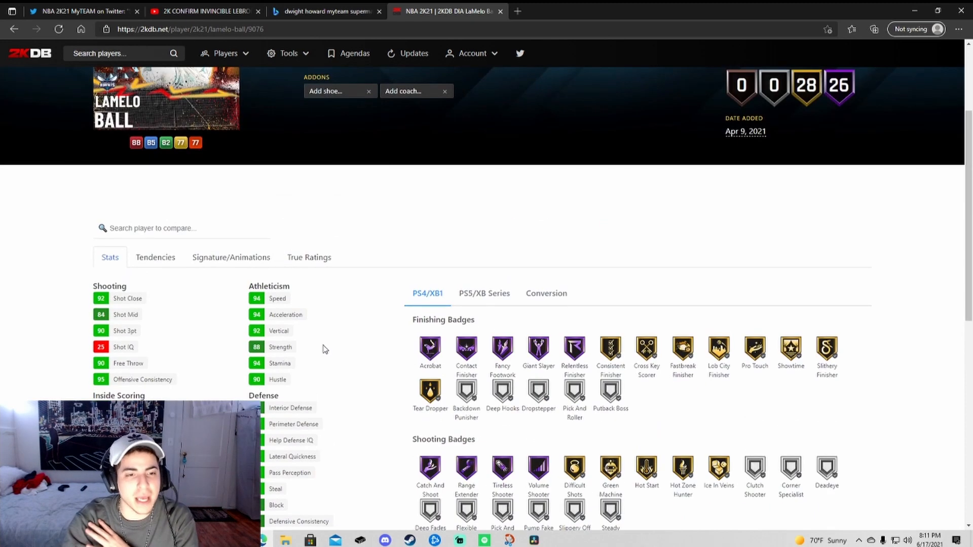
pyautogui.click(231, 257)
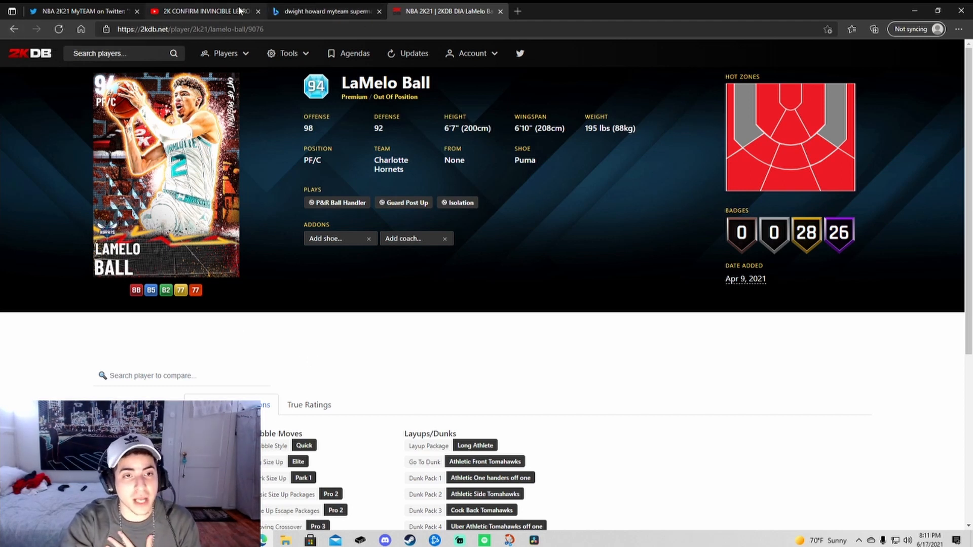
pyautogui.click(81, 10)
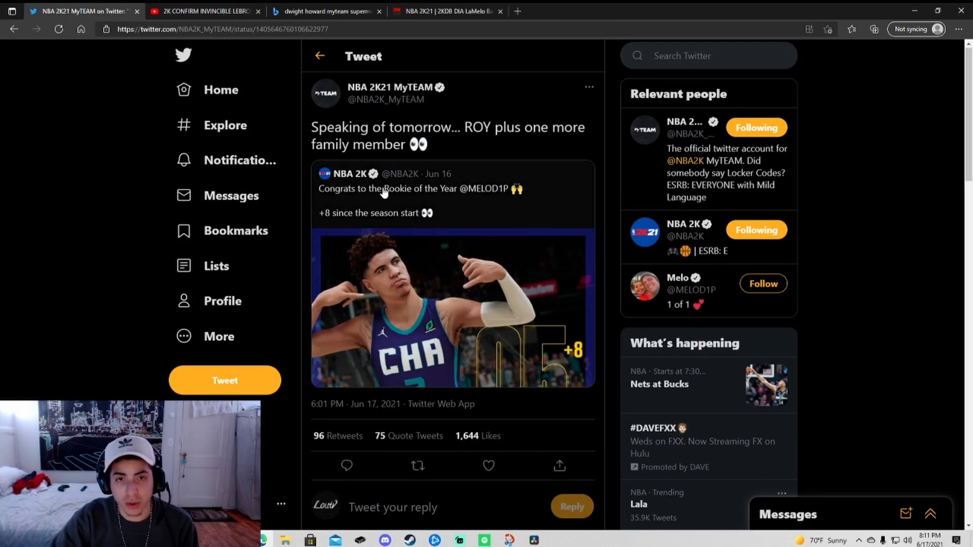
pyautogui.click(446, 10)
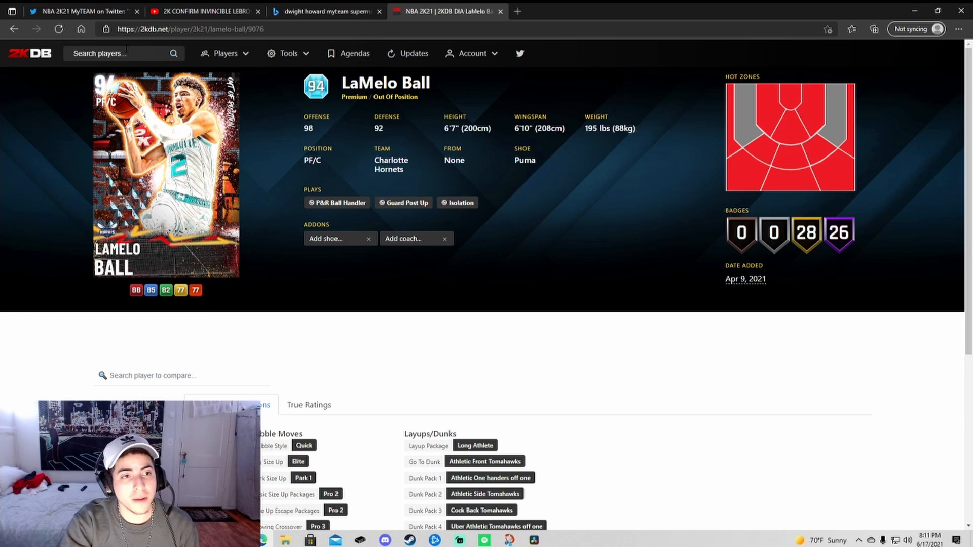
# Step: Search 2KDB for 'lonzo', view the 98 Lonzo Ball Moments card, then return to the ROY tweet
pyautogui.write('lonzo')
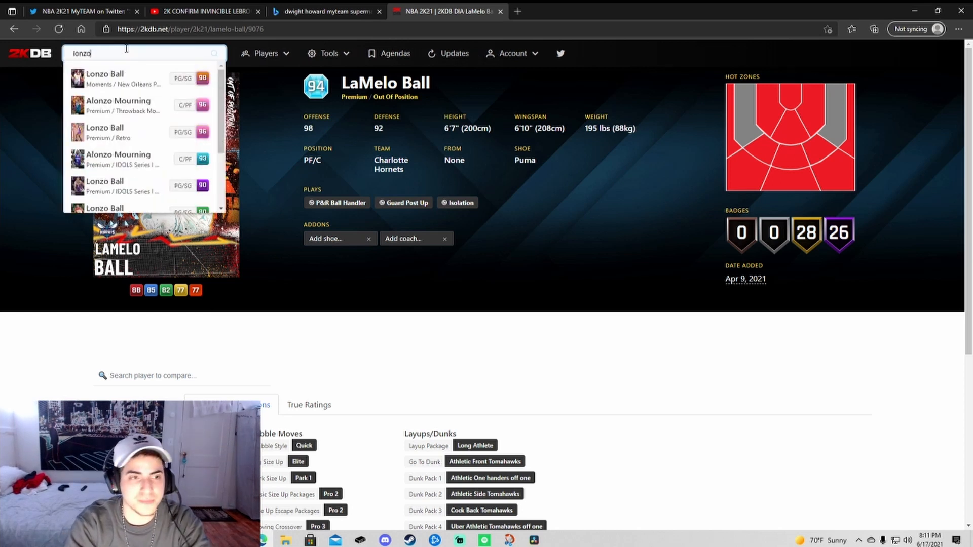
pyautogui.click(104, 79)
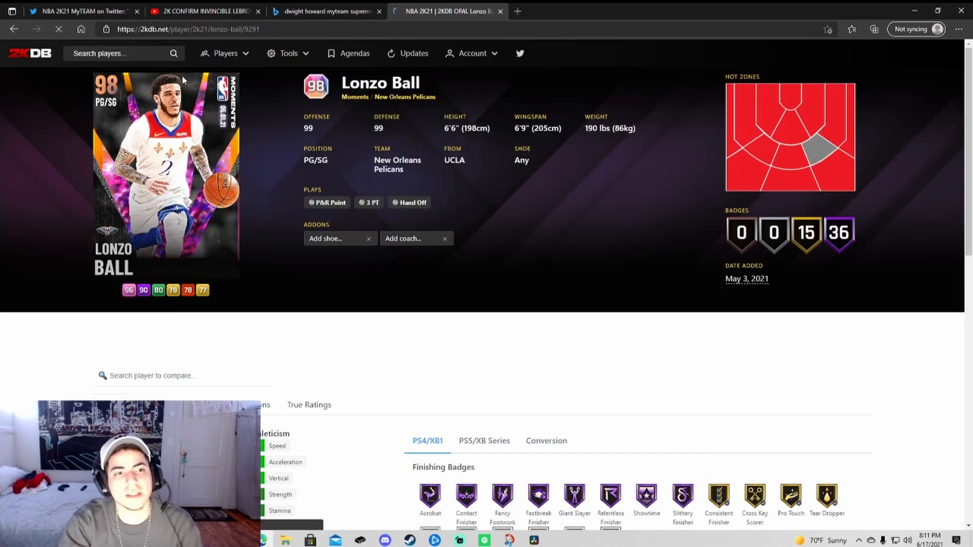
pyautogui.scroll(-3)
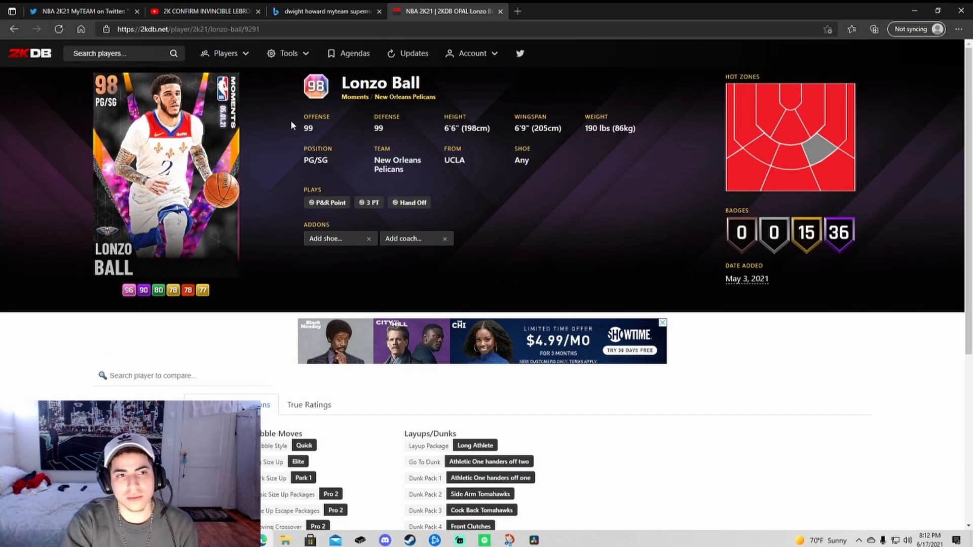
pyautogui.moveTo(213, 17)
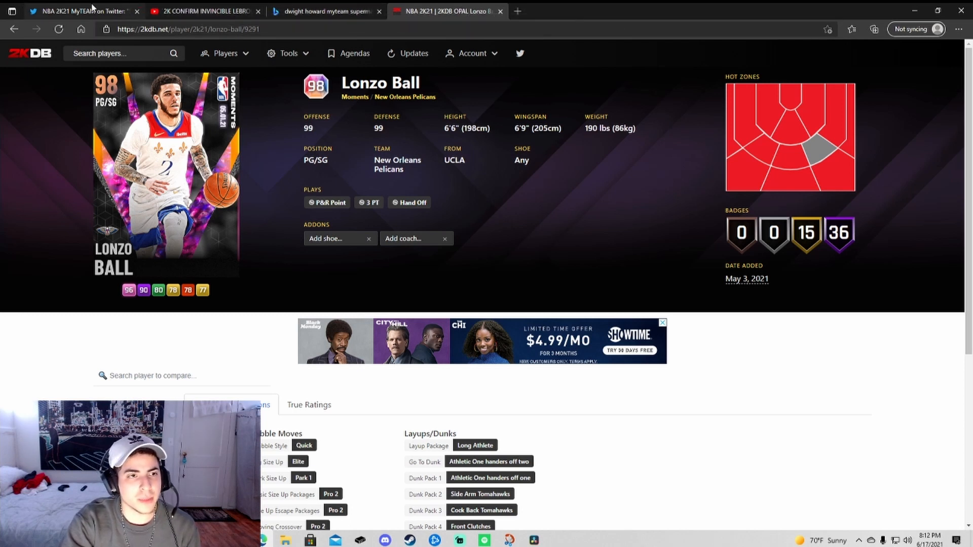
pyautogui.click(82, 10)
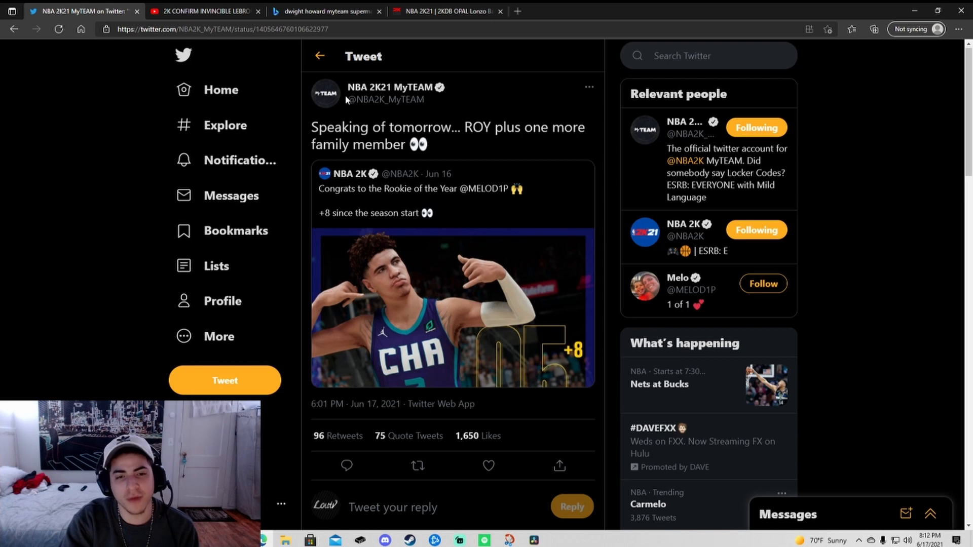
# Step: From the MyTEAM profile, search Twitter for 'myteam' and scroll the results
pyautogui.click(390, 87)
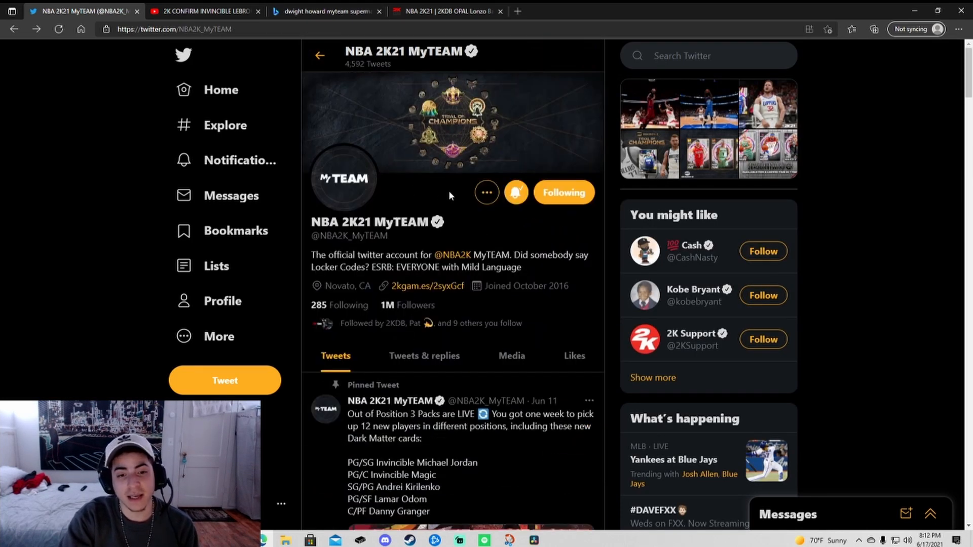
pyautogui.click(221, 90)
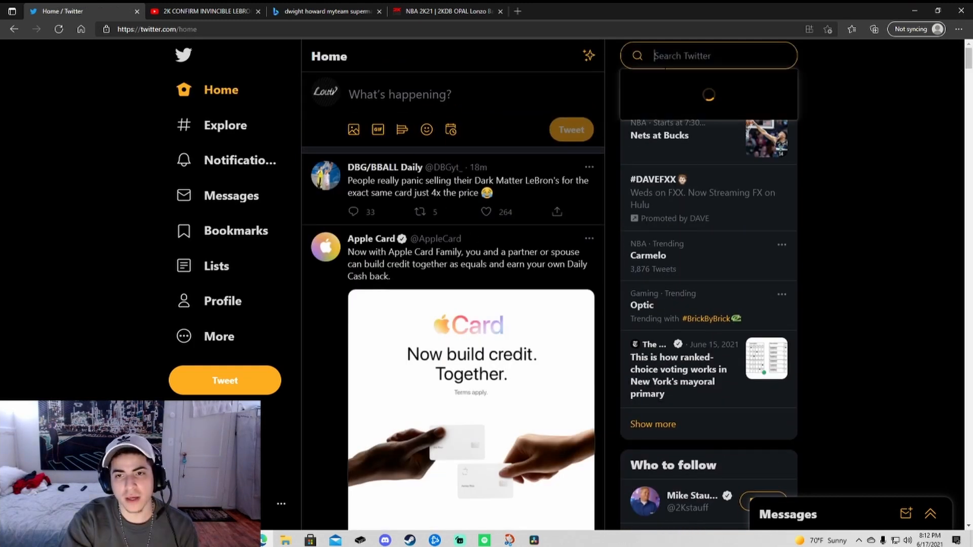
pyautogui.write('myteam')
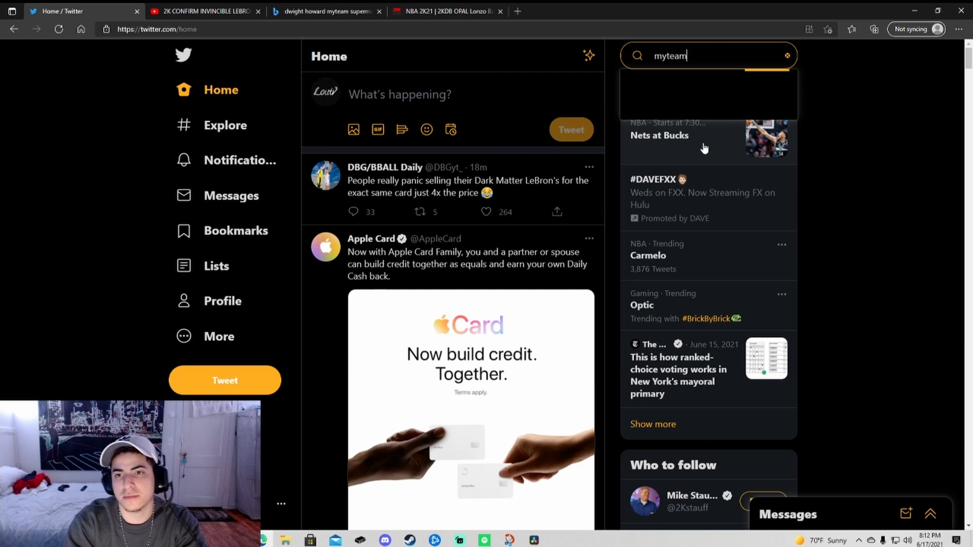
pyautogui.press('Enter')
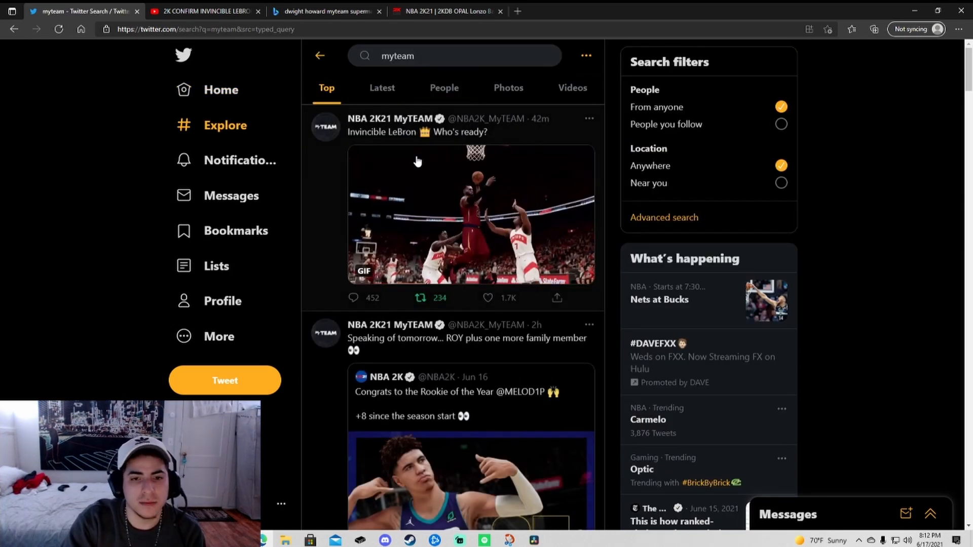
pyautogui.scroll(-3)
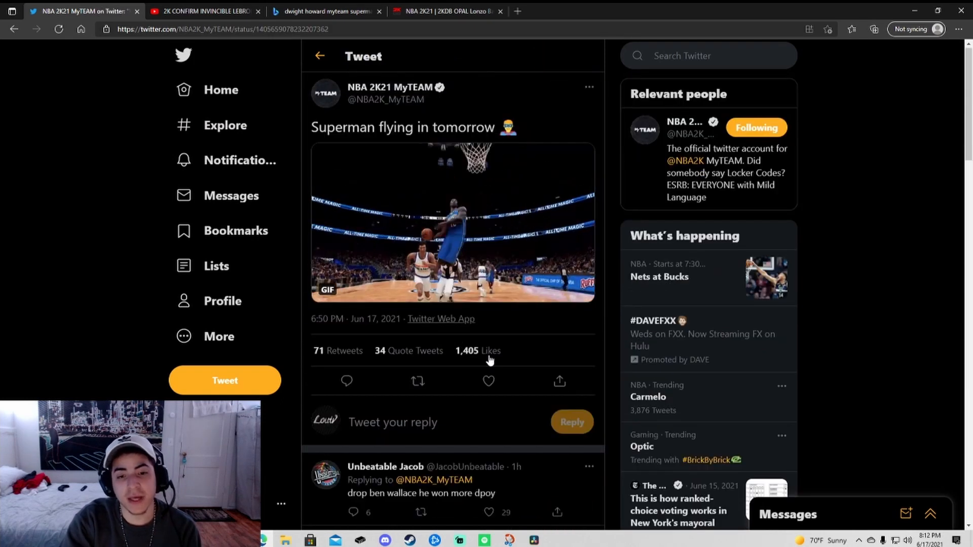
pyautogui.moveTo(521, 244)
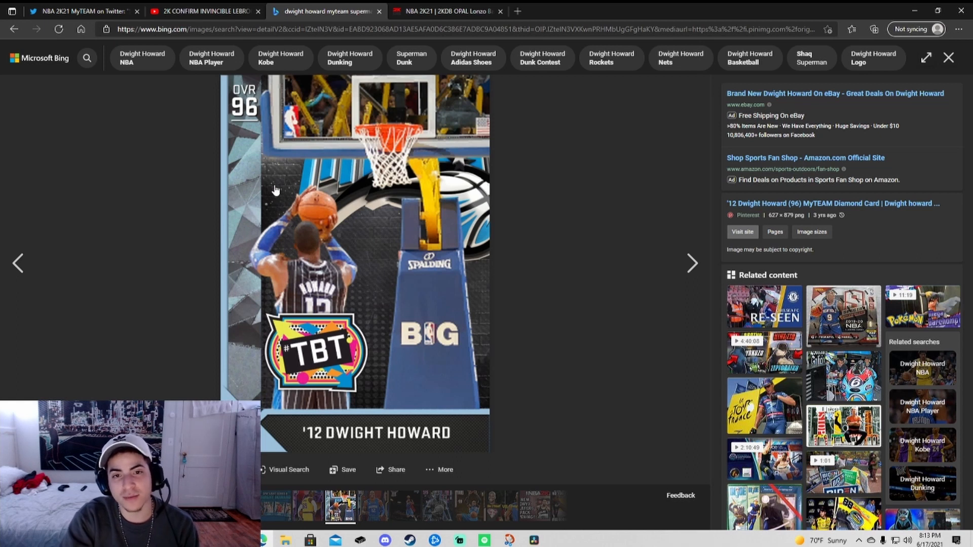
pyautogui.moveTo(356, 243)
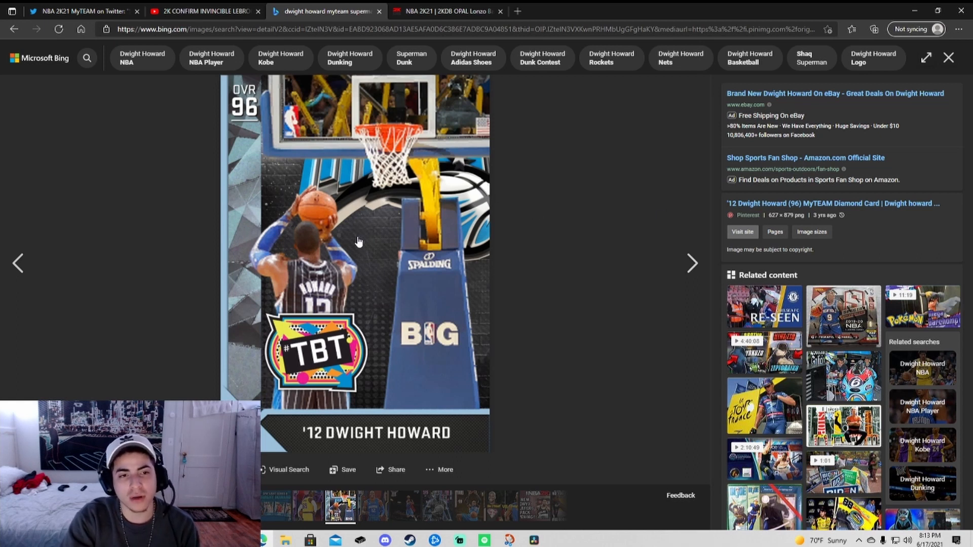
pyautogui.moveTo(349, 258)
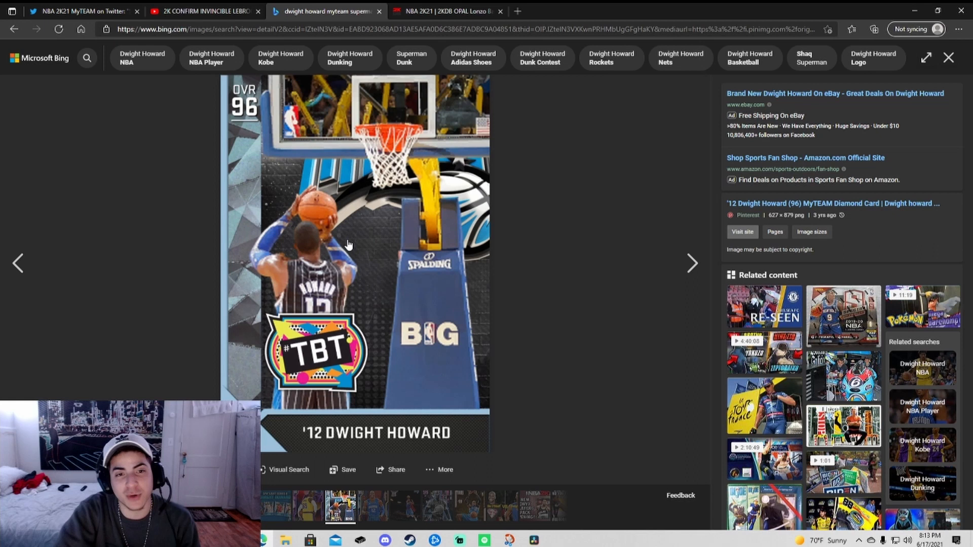
pyautogui.moveTo(416, 219)
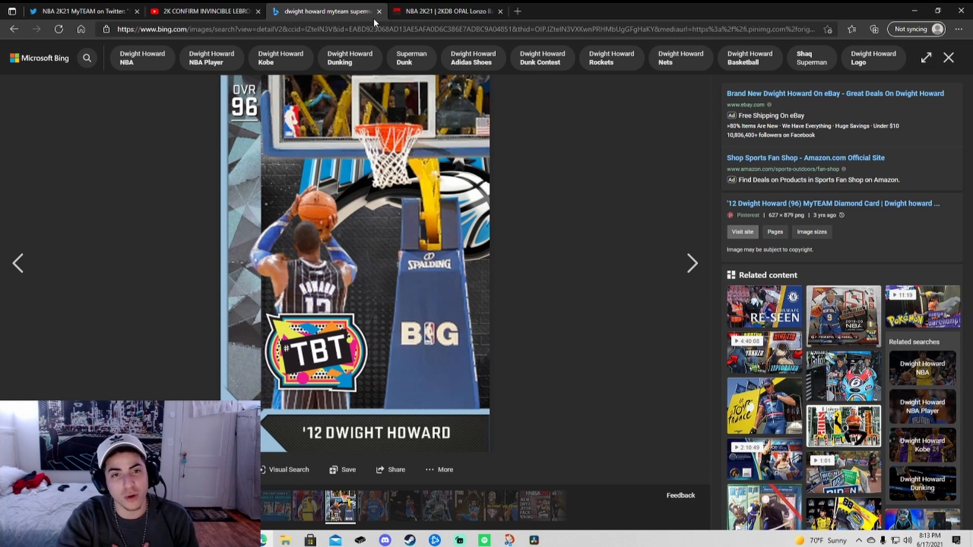
# Step: Close the Bing image search of the '12 Dwight Howard 96 card
pyautogui.click(81, 10)
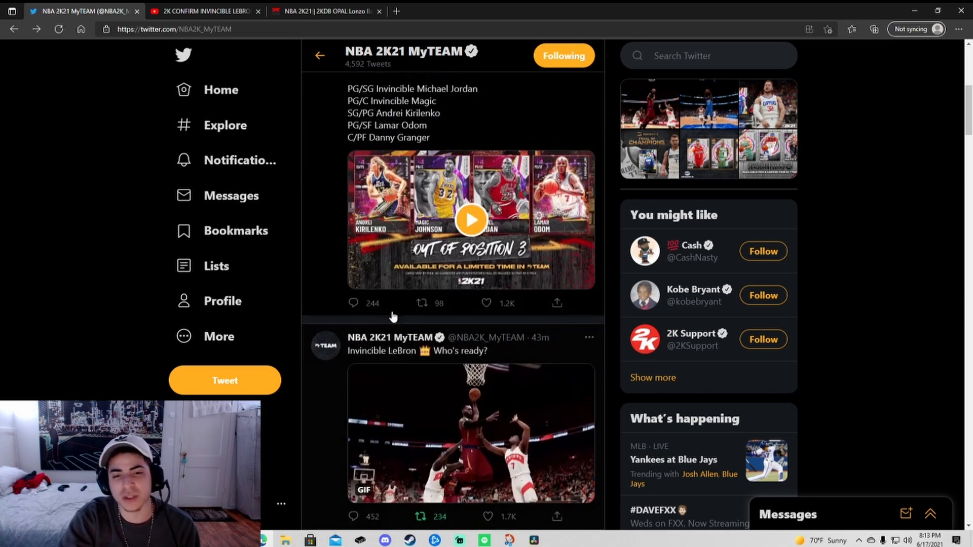
# Step: Read the 'Invincible LeBron, Who's ready?' tweet, then close the Lonzo Ball 2KDB tab
pyautogui.click(471, 220)
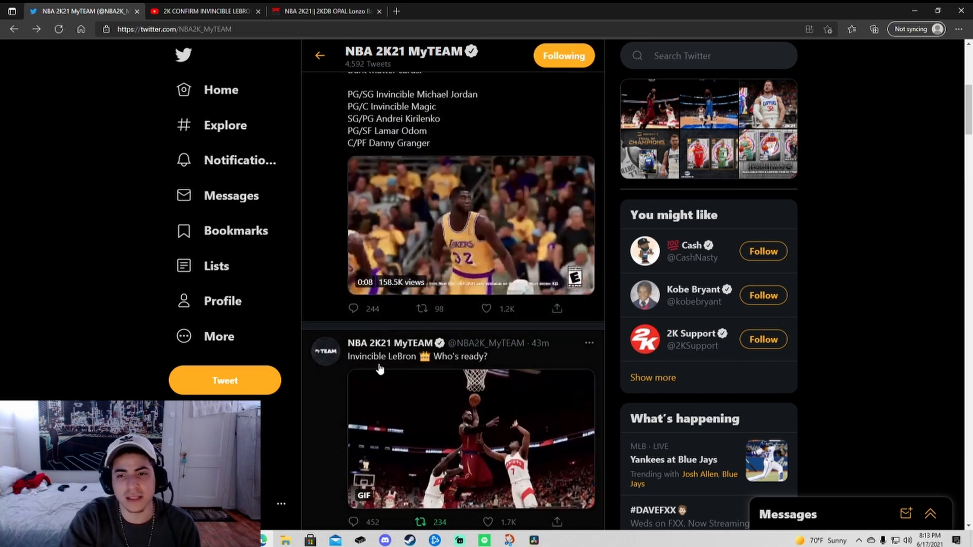
pyautogui.scroll(-3)
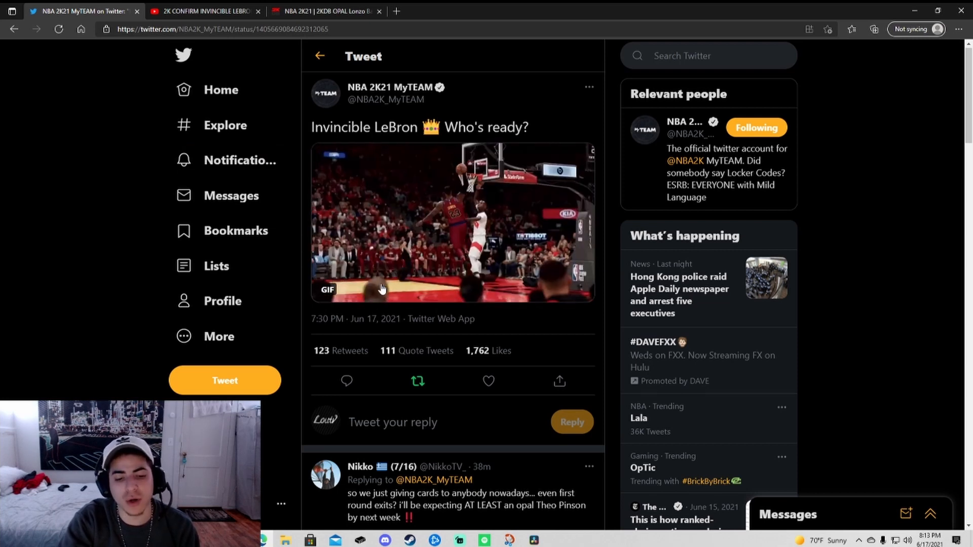
pyautogui.scroll(-3)
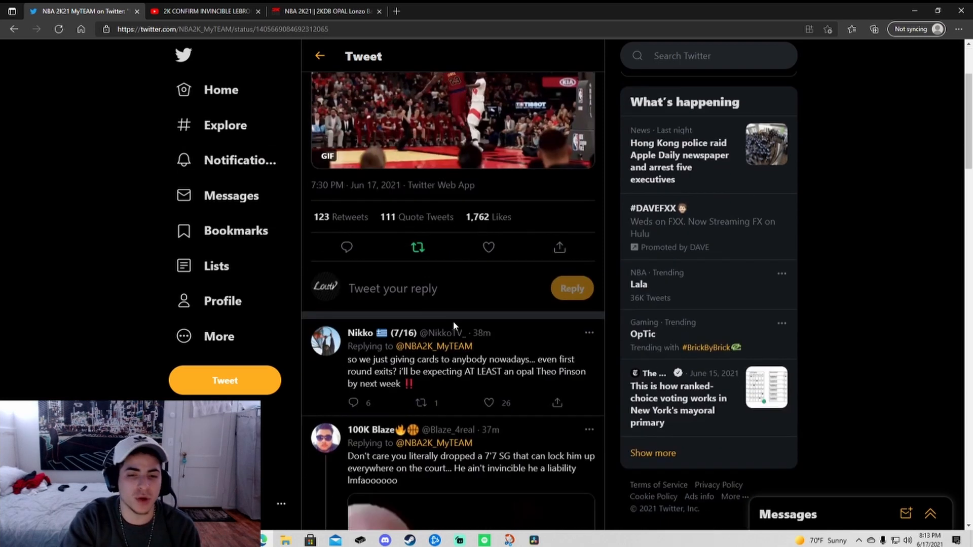
pyautogui.scroll(3)
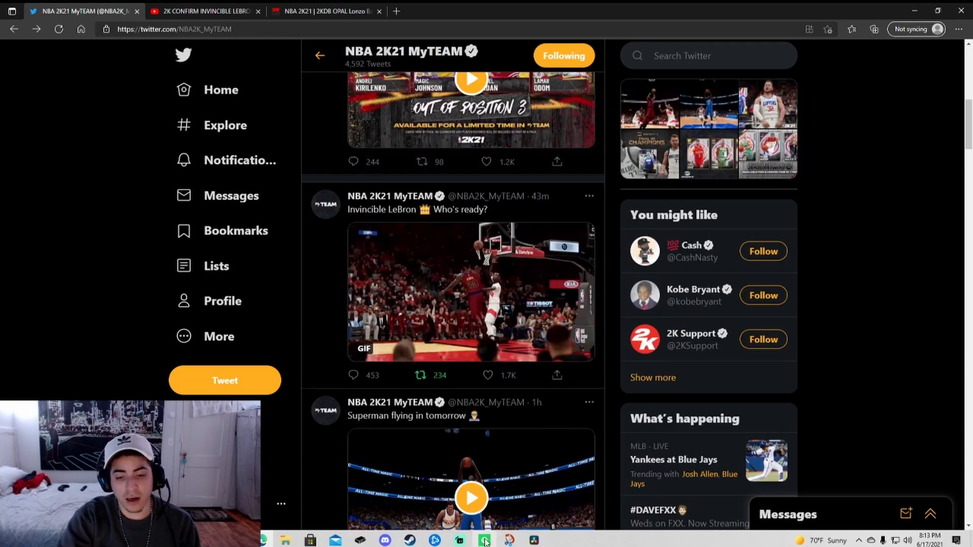
pyautogui.click(484, 540)
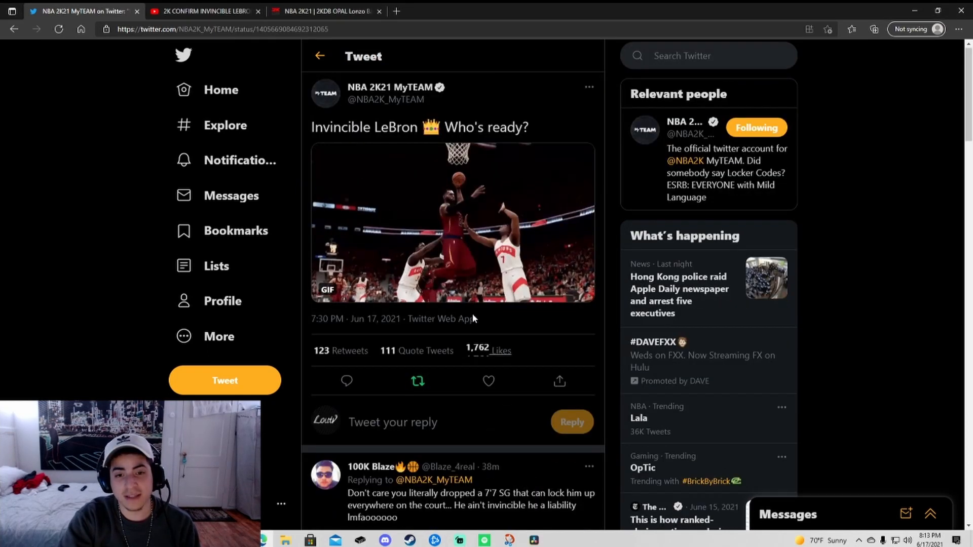
pyautogui.click(319, 55)
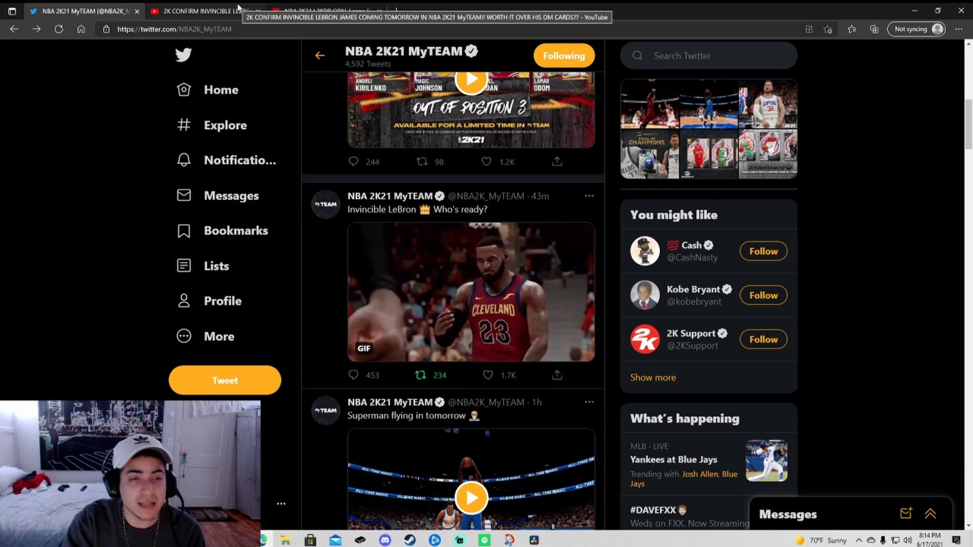
pyautogui.click(327, 10)
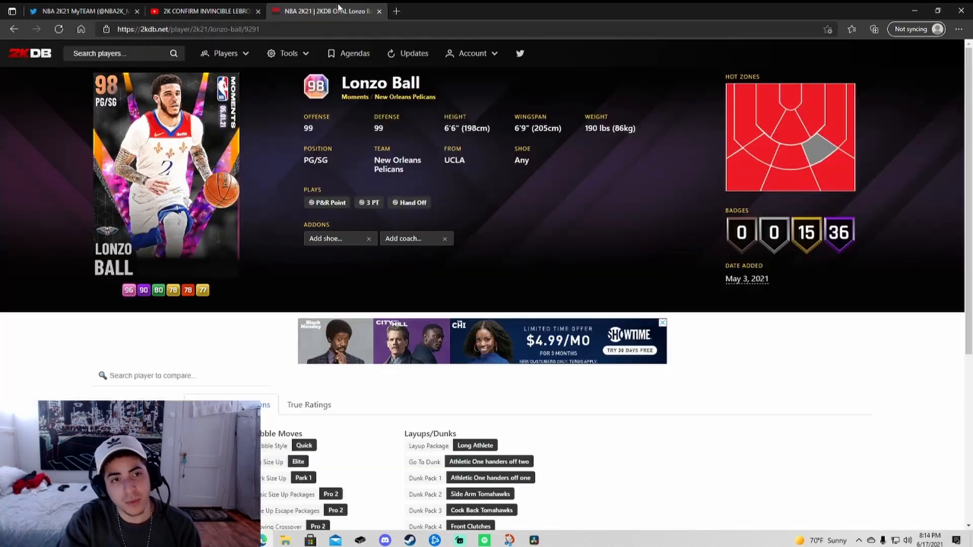
pyautogui.click(205, 11)
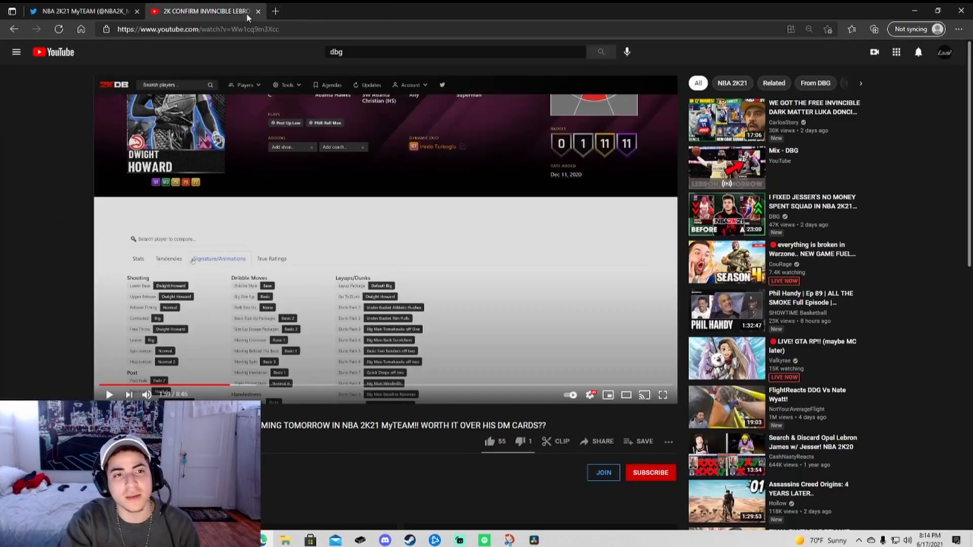